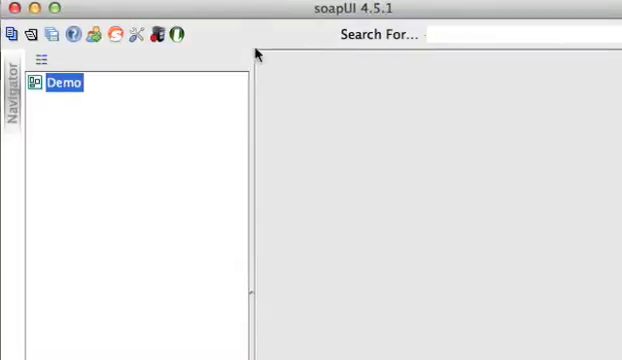
mouse_move(144, 62)
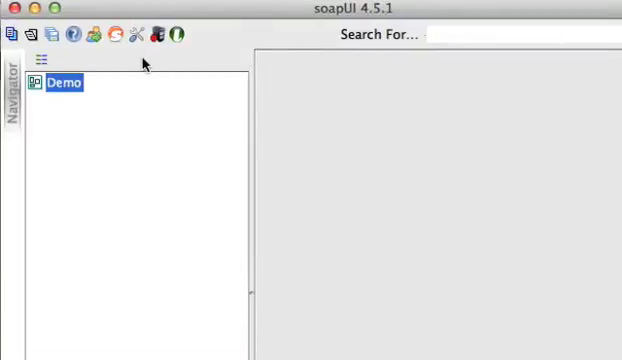
mouse_move(230, 30)
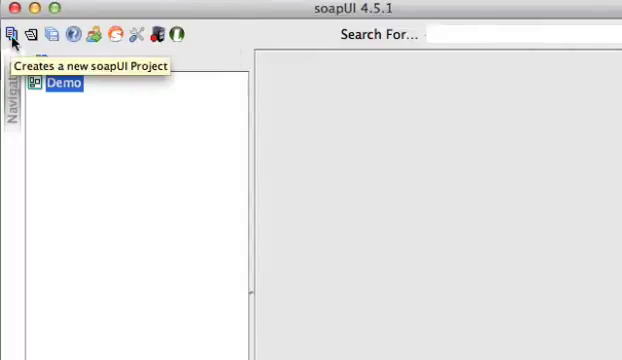
Step: Create a new soapUI project DEMO123 from the ServiceNow incident.do?WSDL URL
click(12, 36)
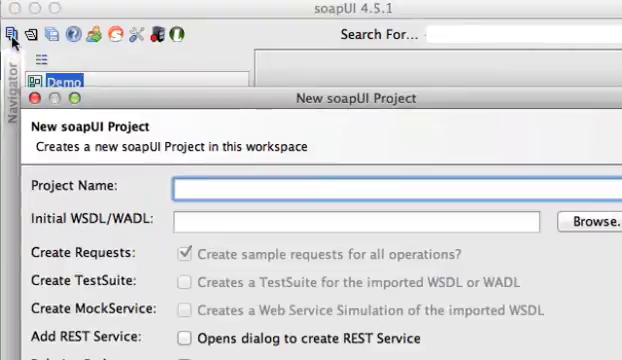
mouse_move(330, 188)
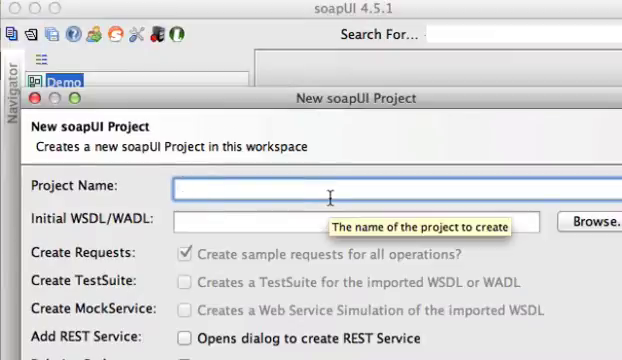
text(DEMO123)
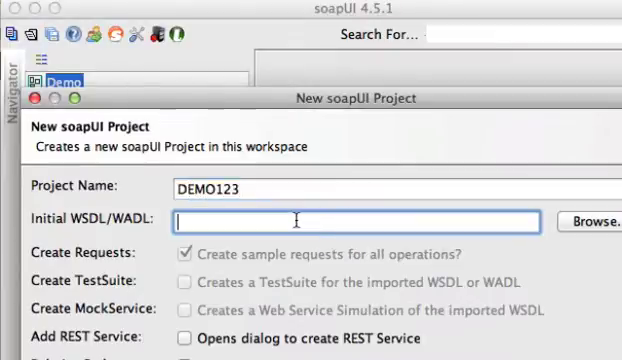
text(h)
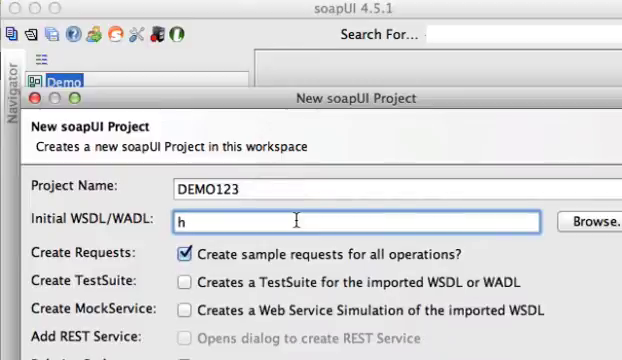
text(ttps://jandesc)
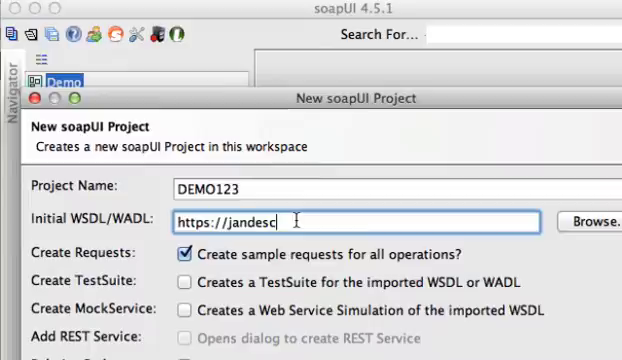
text(1.service-now)
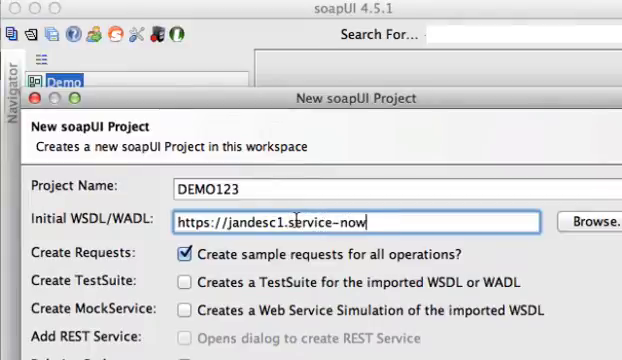
text(.com/inc)
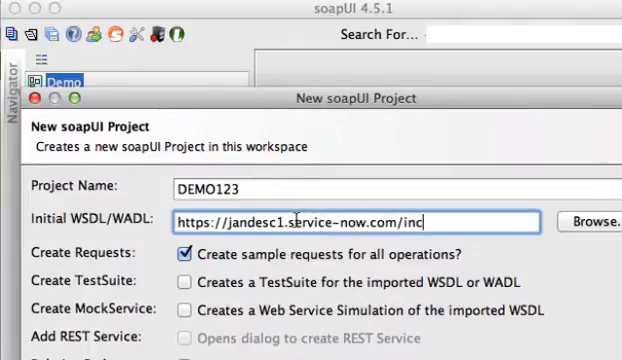
text(ie)
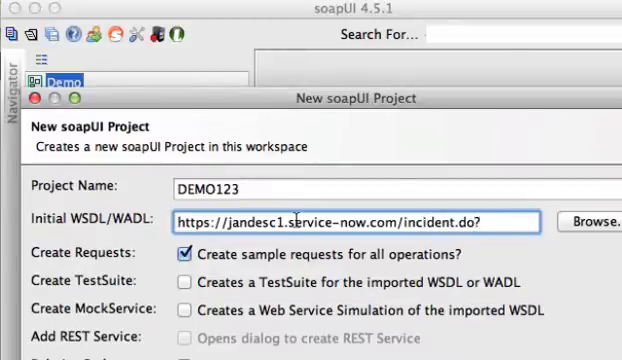
text(WSDL)
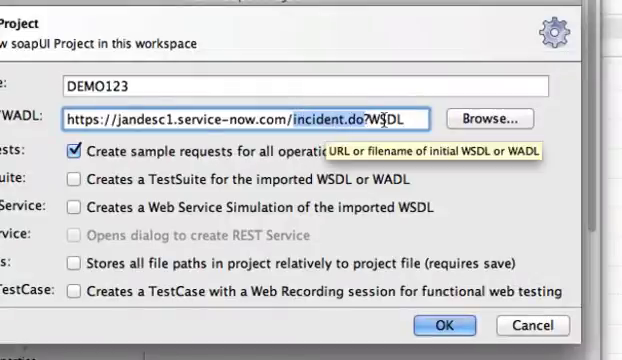
click(444, 324)
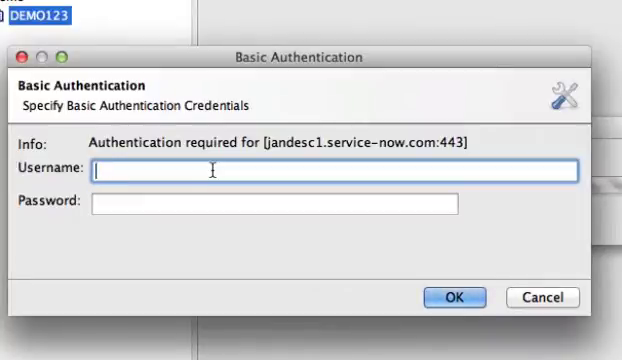
Step: Authenticate as jandersen so the ServiceNowSoap interface loads into DEMO123
text(jandersen)
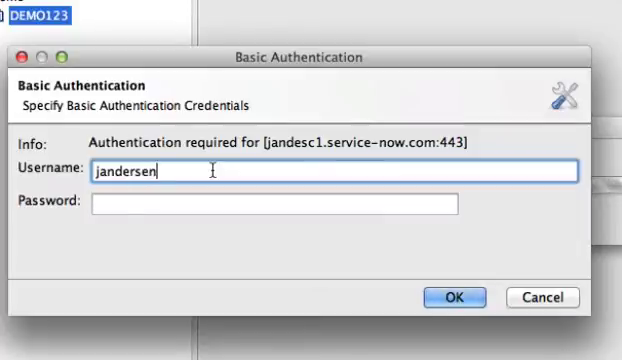
text(john.and)
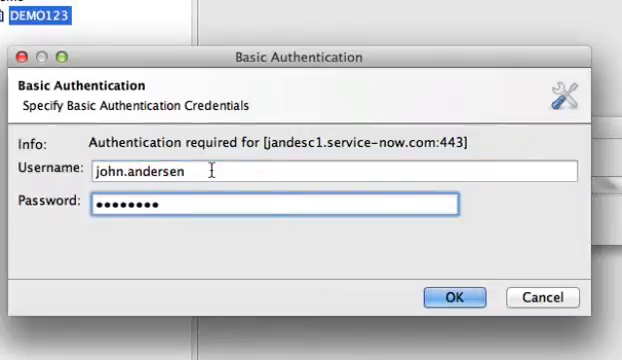
click(456, 296)
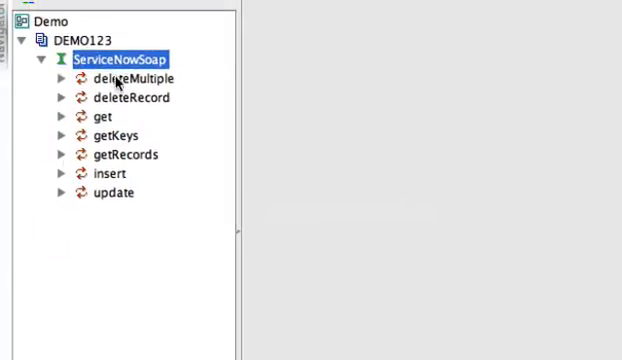
Step: Browse getKeys and update, then expand getKeys and select its Request 1
click(116, 136)
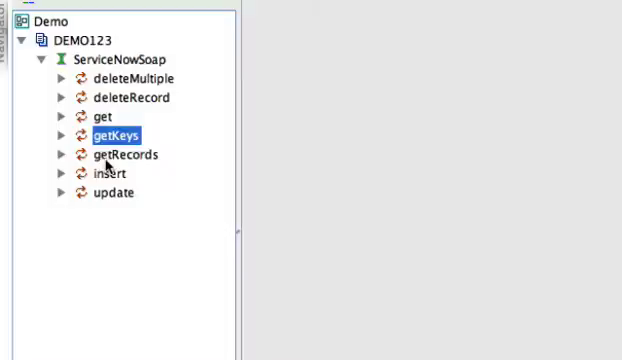
click(112, 192)
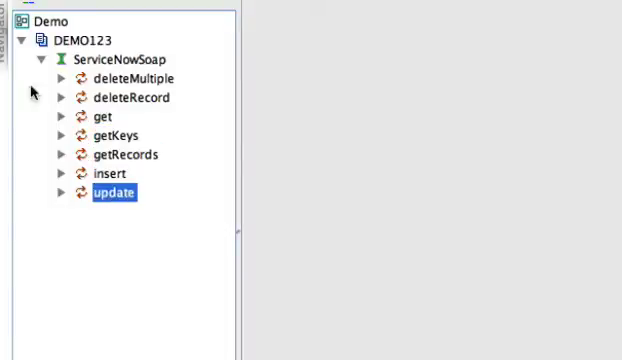
mouse_move(128, 60)
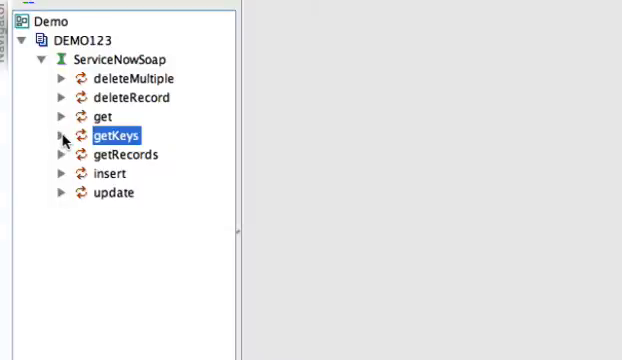
click(60, 136)
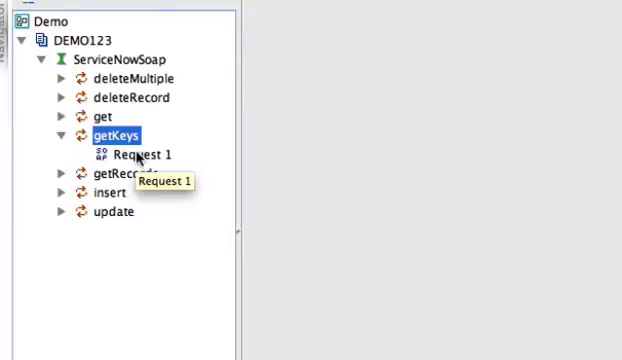
click(132, 156)
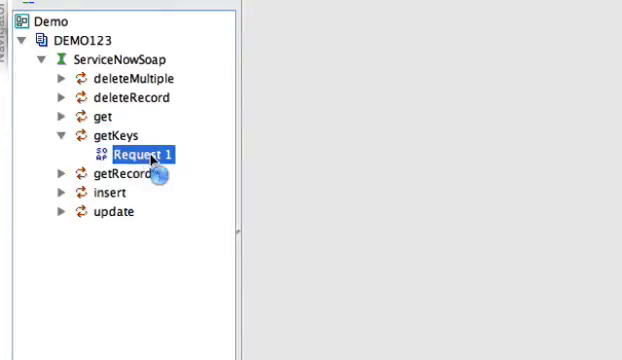
Step: Edit getKeys Request 1 so its active field is 0 for inactive incidents
double_click(140, 156)
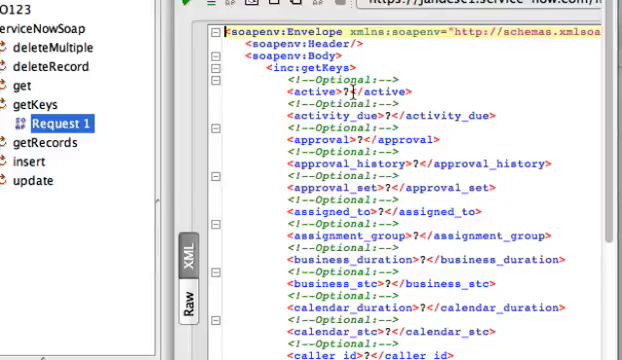
click(350, 94)
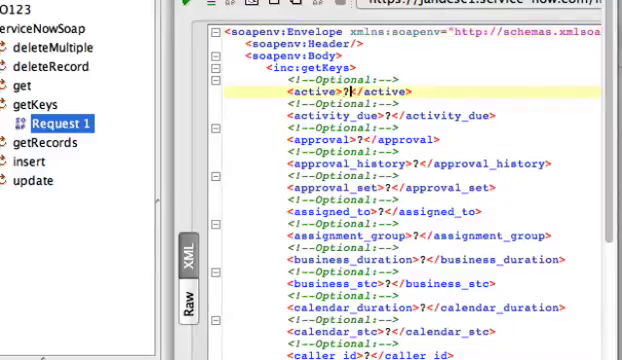
text(0)
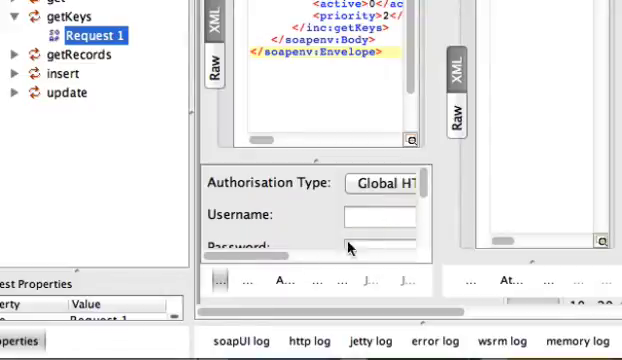
click(378, 184)
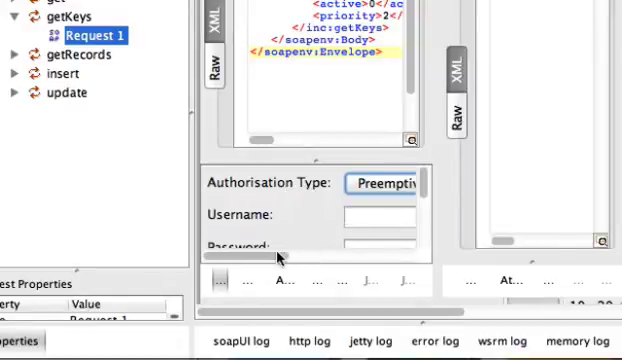
click(384, 214)
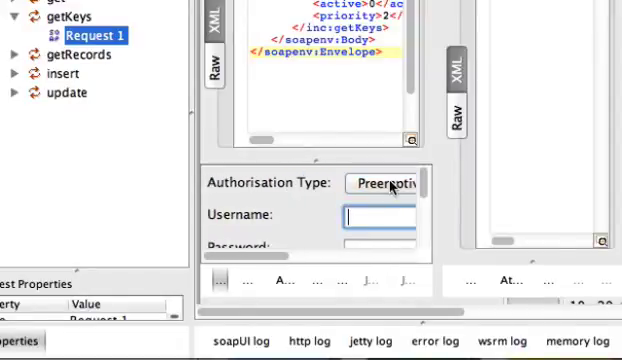
text(john.a)
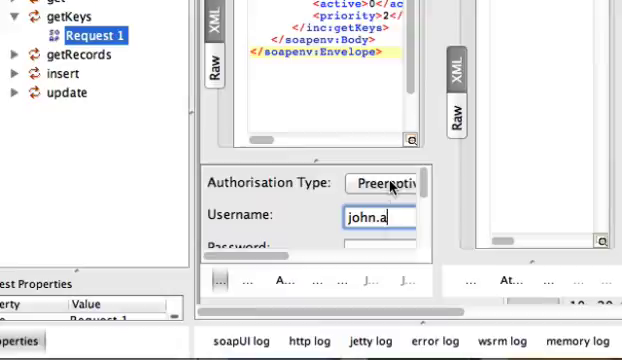
text(ndersen)
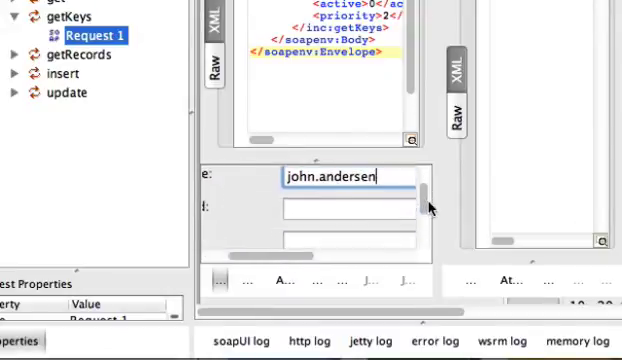
text(•••)
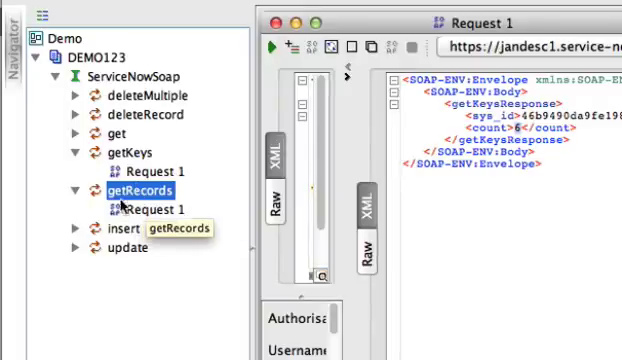
Step: Expand the insert and update operations to reveal each one's Request 1
click(74, 228)
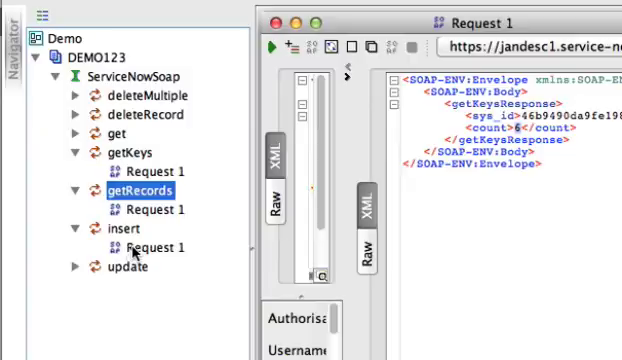
click(140, 244)
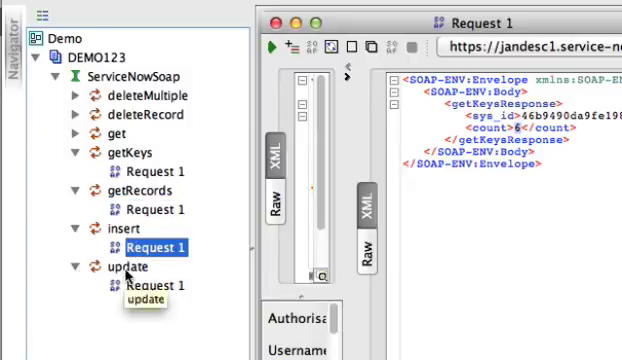
click(122, 268)
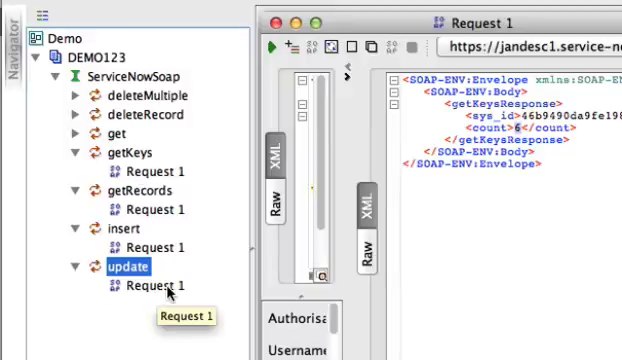